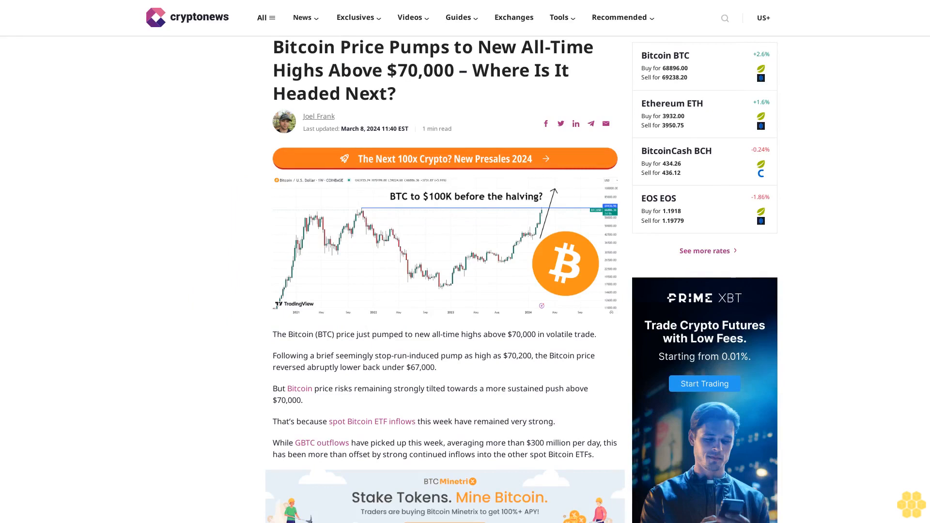
scroll(down, 3)
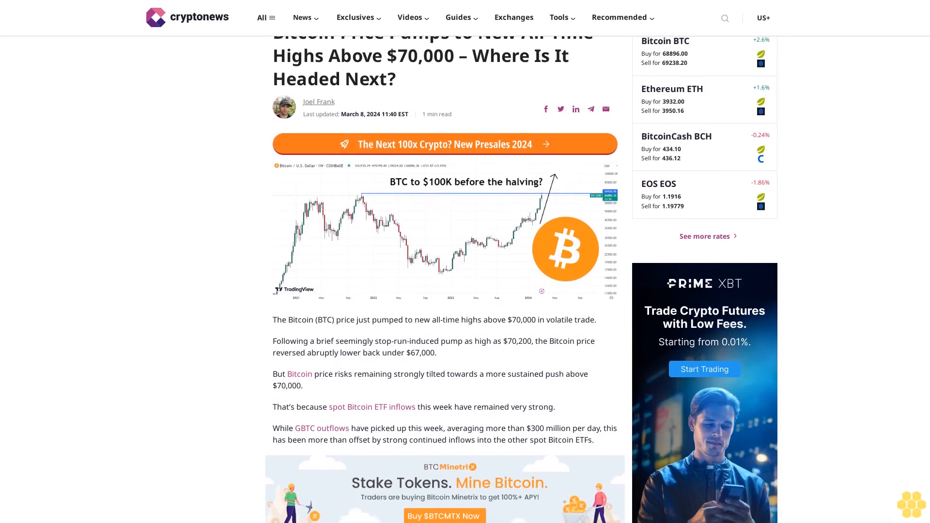
scroll(down, 3)
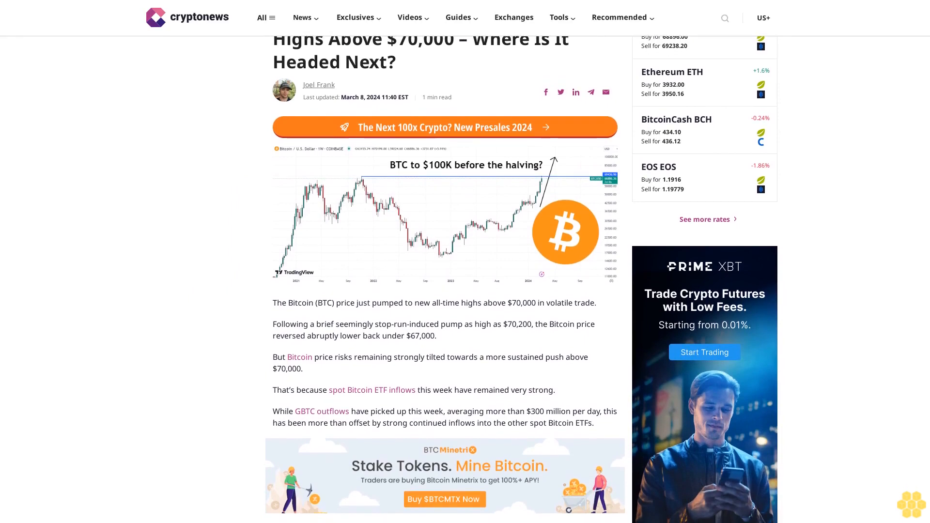
scroll(down, 3)
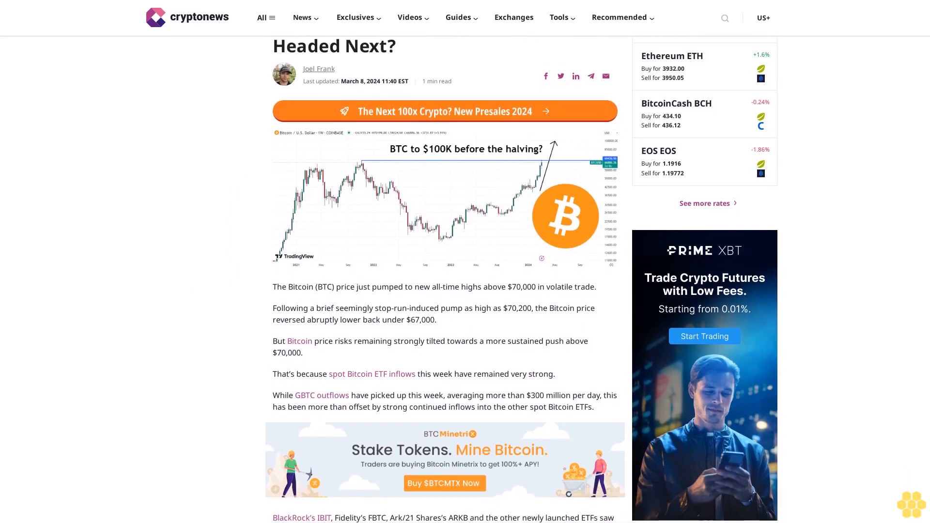
scroll(down, 3)
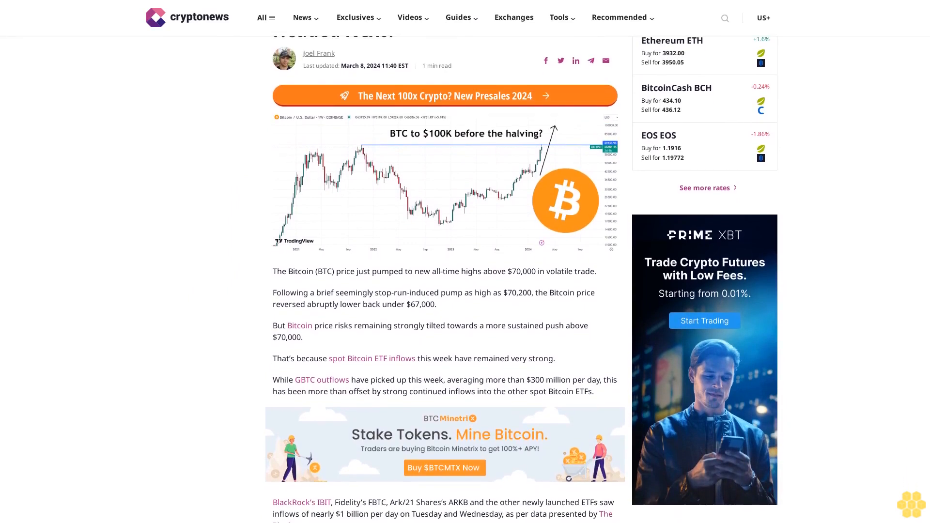
scroll(down, 3)
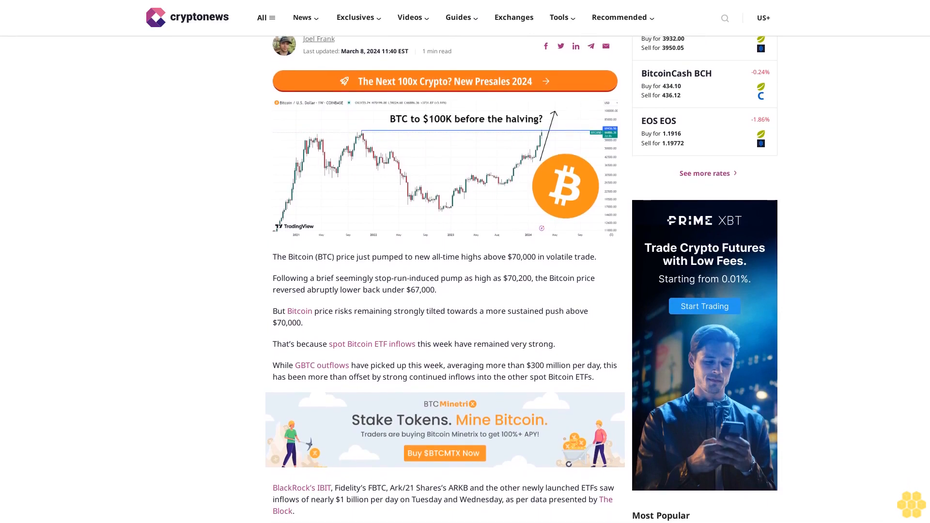
scroll(down, 3)
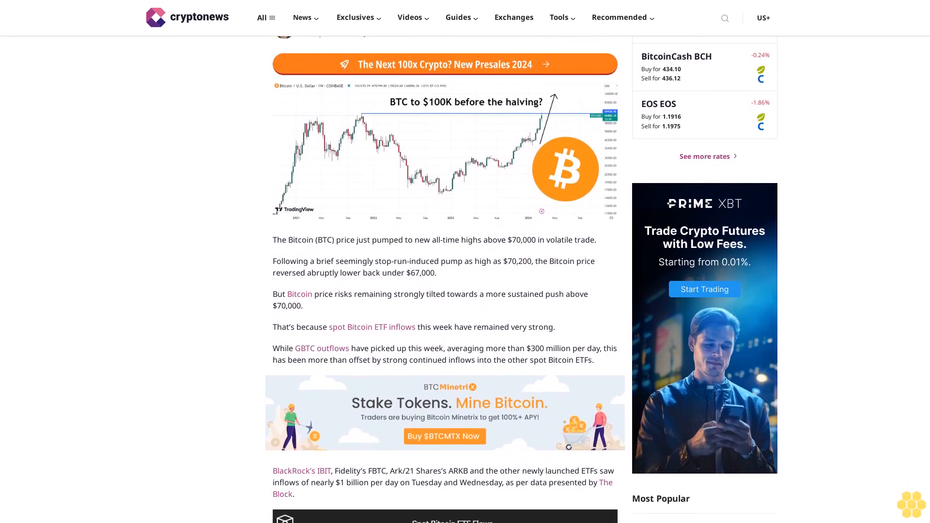
scroll(down, 3)
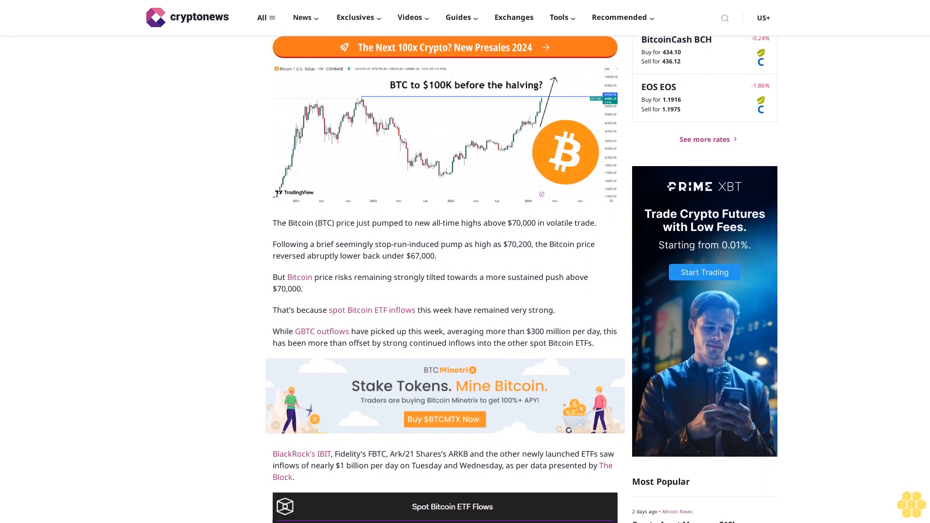
scroll(down, 3)
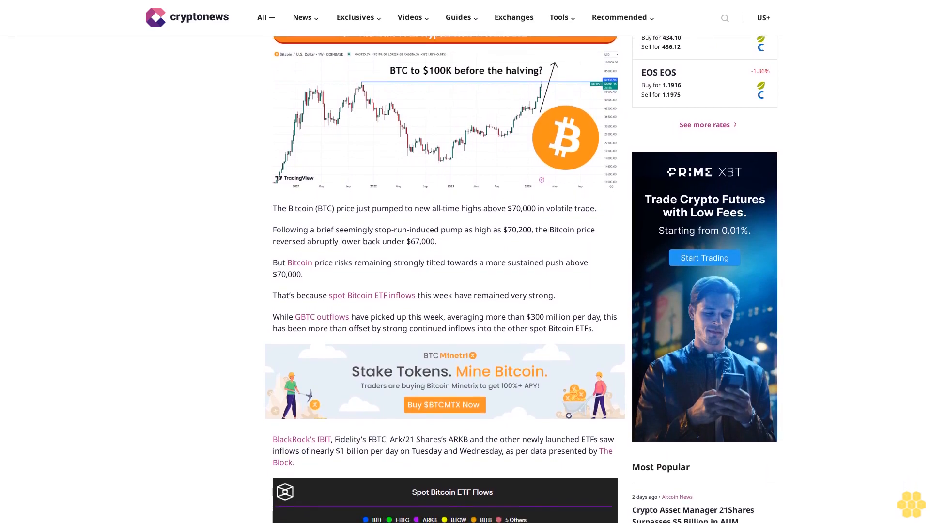
scroll(down, 3)
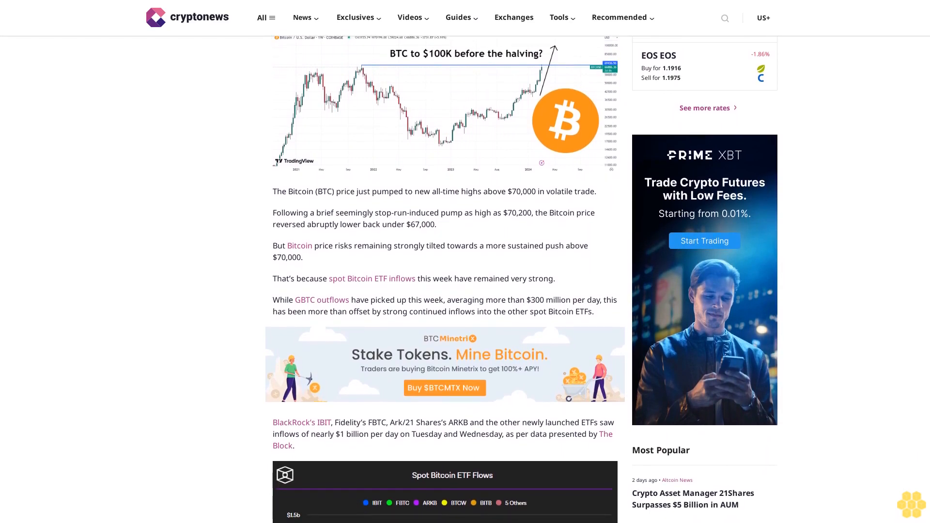
scroll(down, 3)
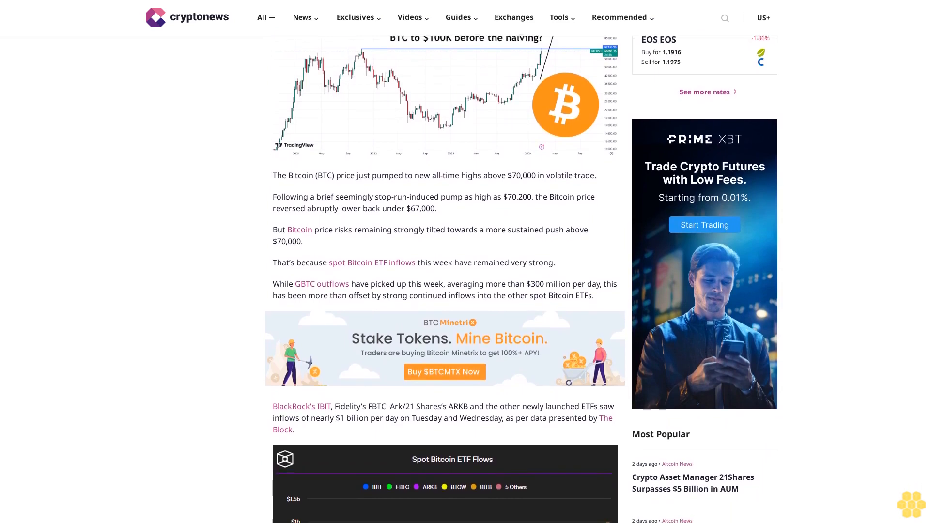
scroll(down, 3)
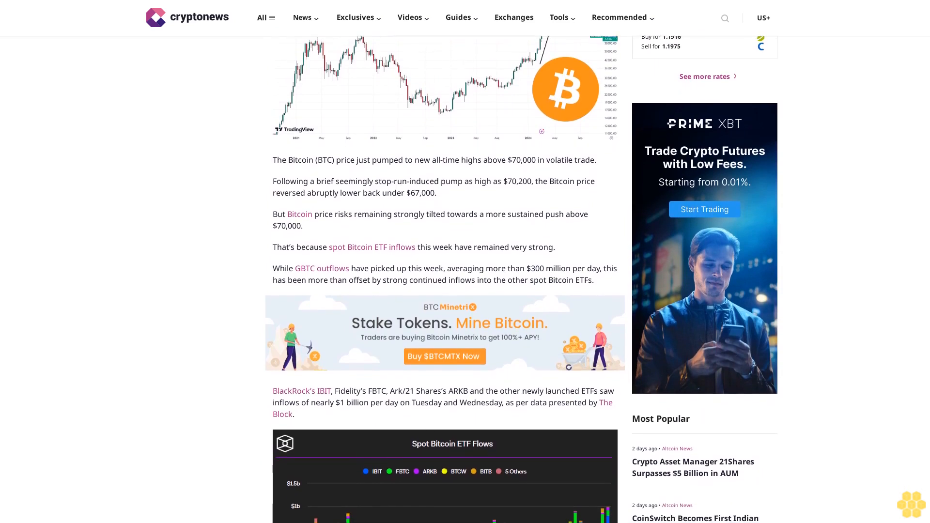
scroll(down, 3)
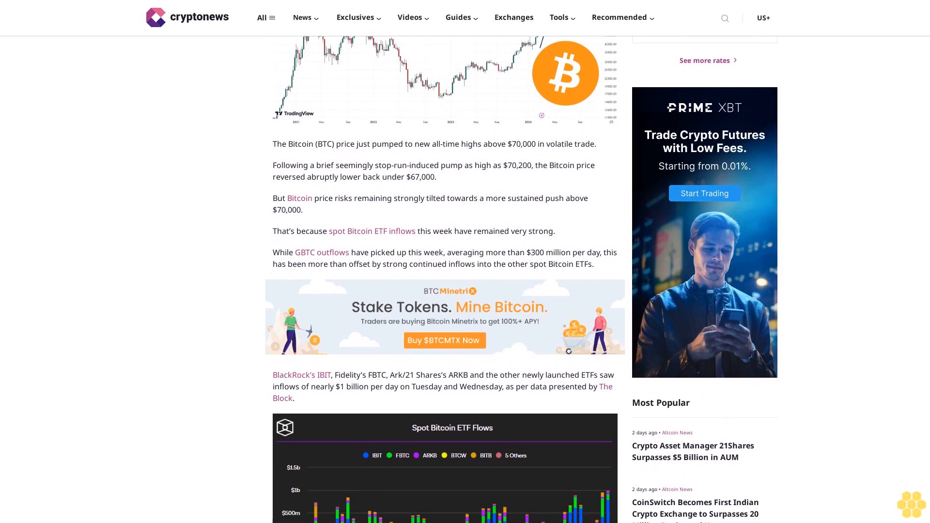
scroll(down, 3)
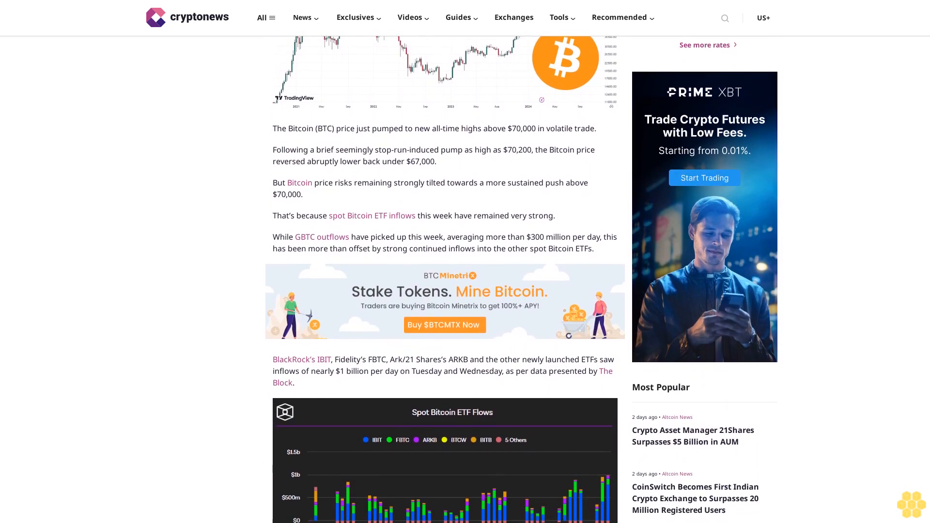
scroll(down, 3)
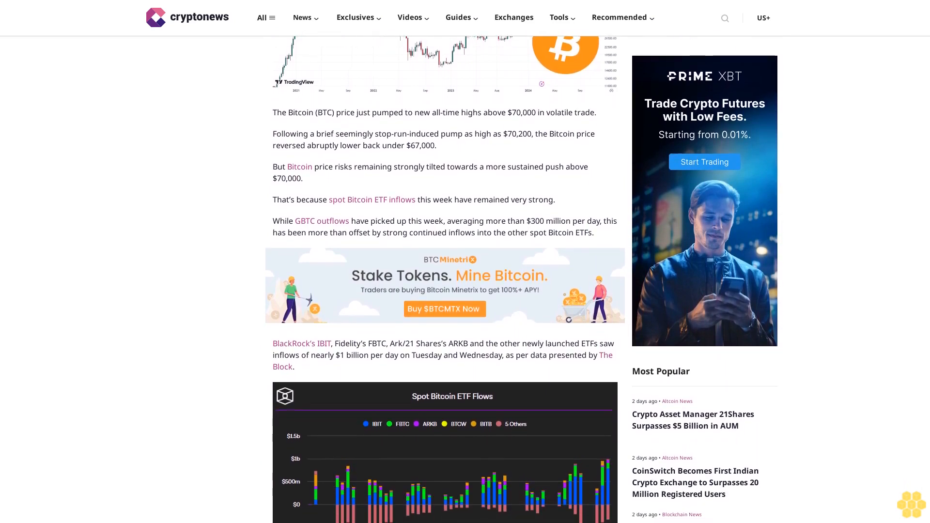
scroll(down, 3)
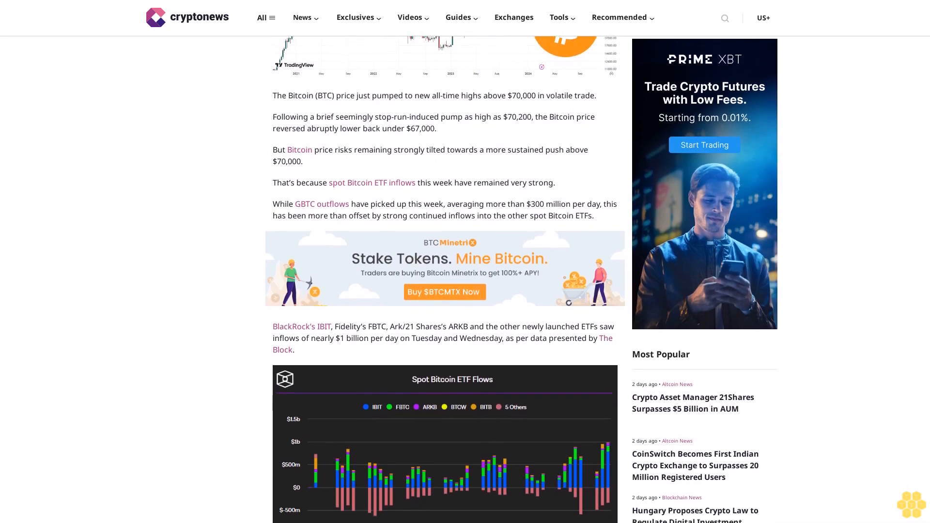
scroll(down, 3)
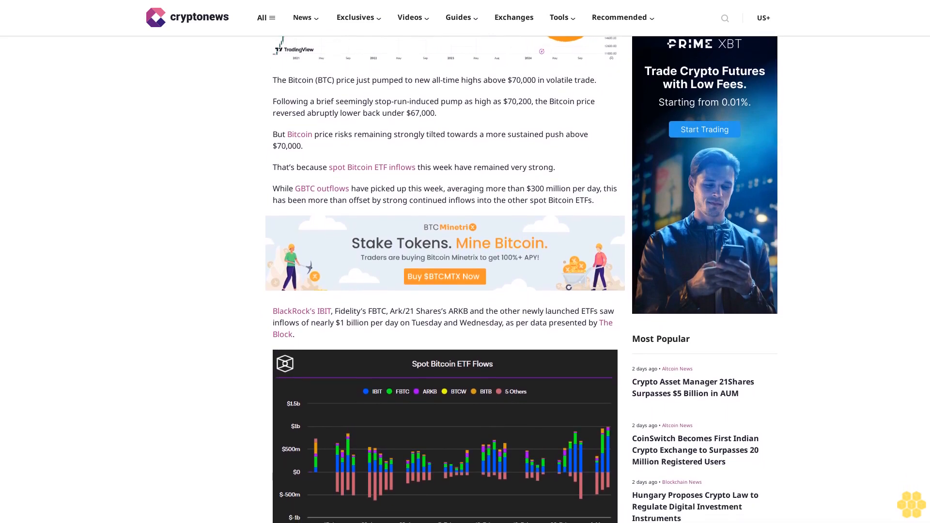
scroll(down, 3)
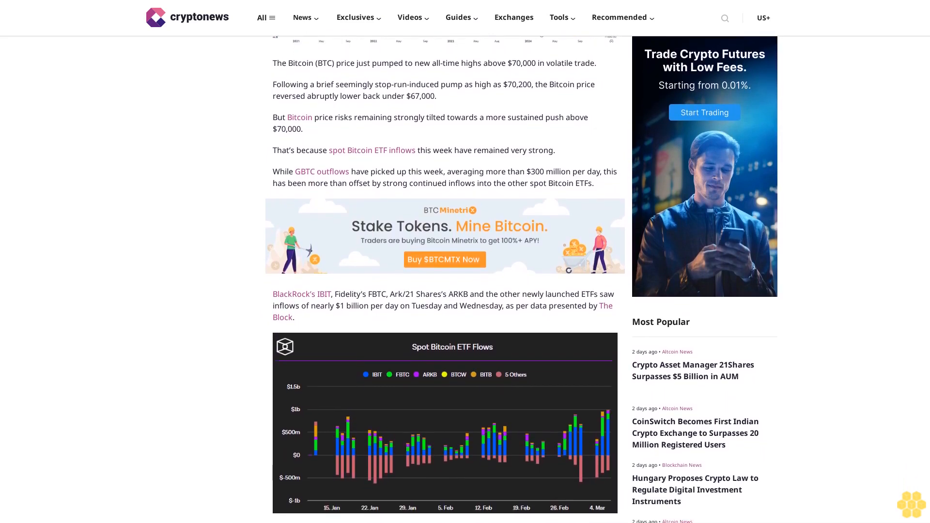
scroll(down, 3)
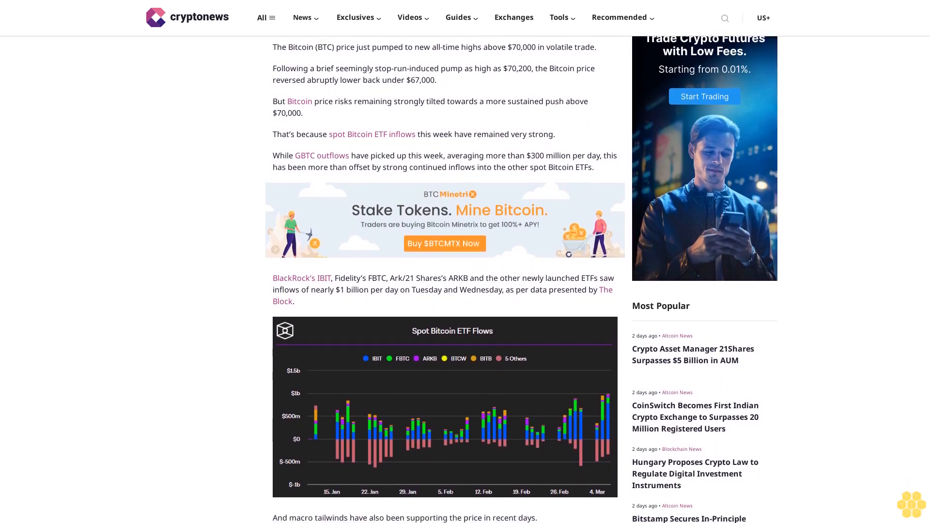
scroll(down, 3)
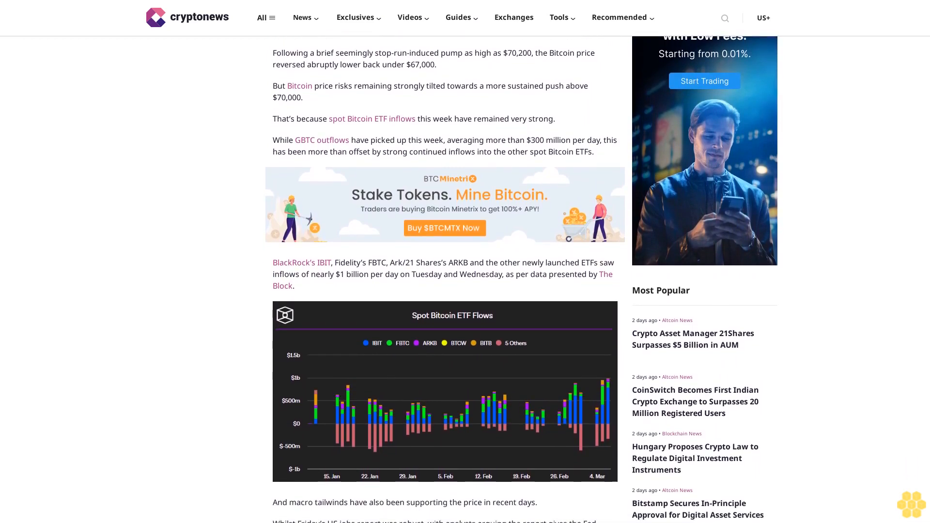
scroll(down, 3)
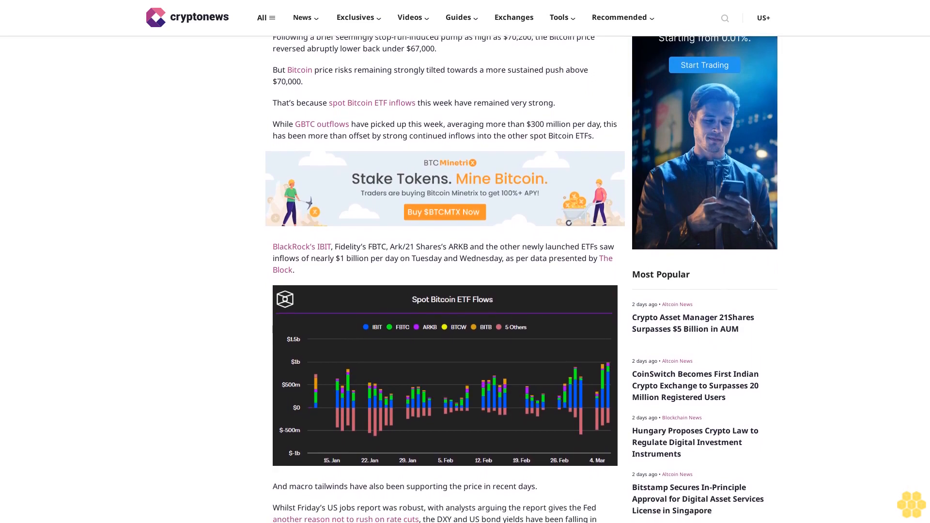
scroll(down, 3)
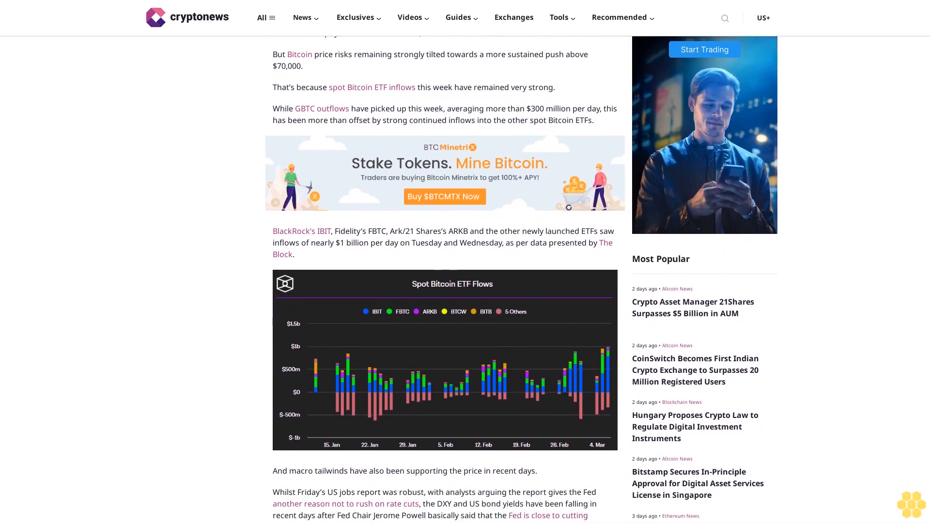
scroll(down, 3)
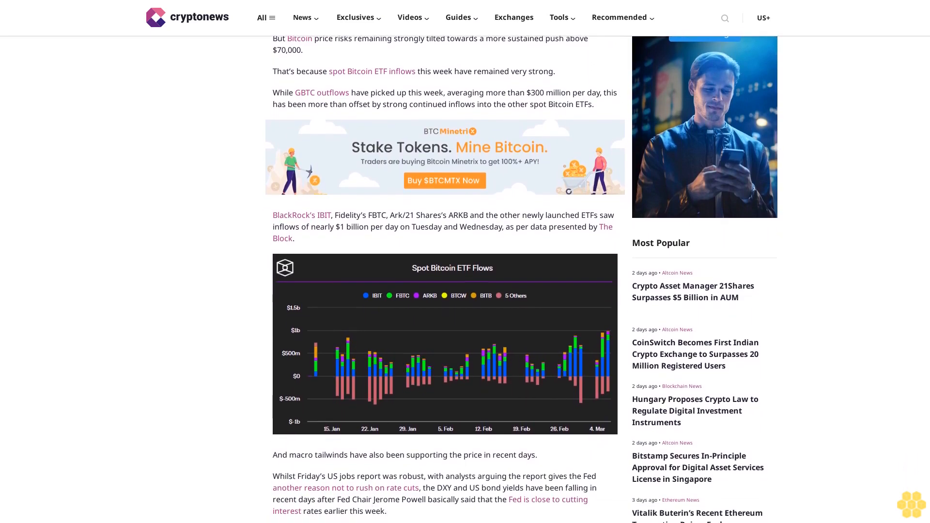
scroll(down, 3)
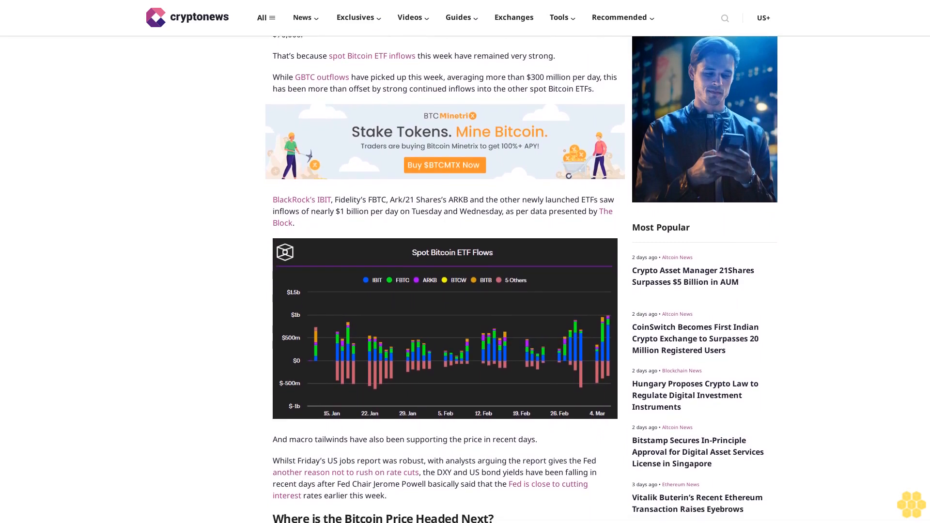
scroll(down, 3)
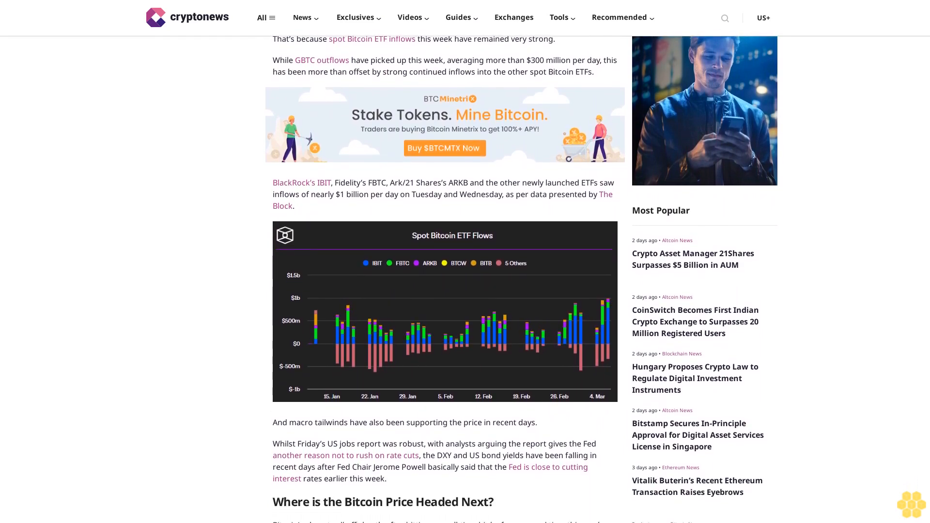
scroll(down, 3)
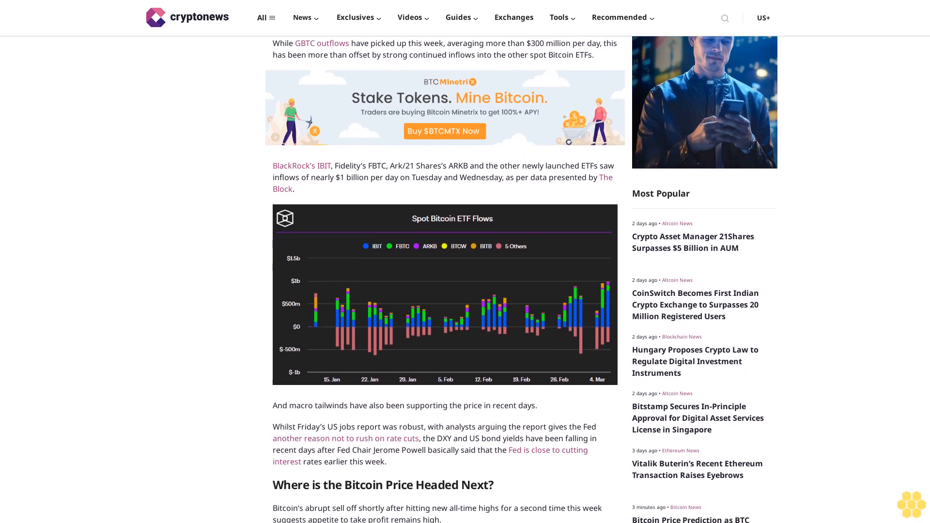
scroll(down, 3)
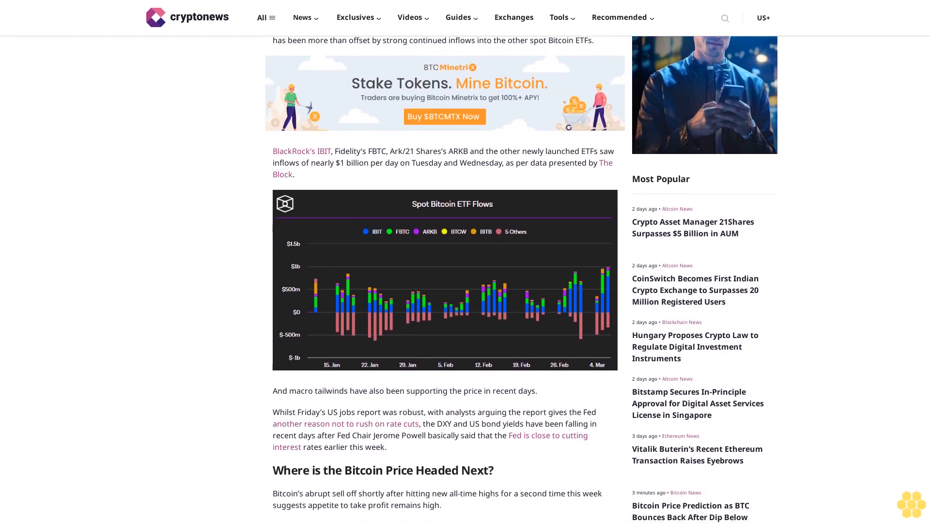
scroll(down, 3)
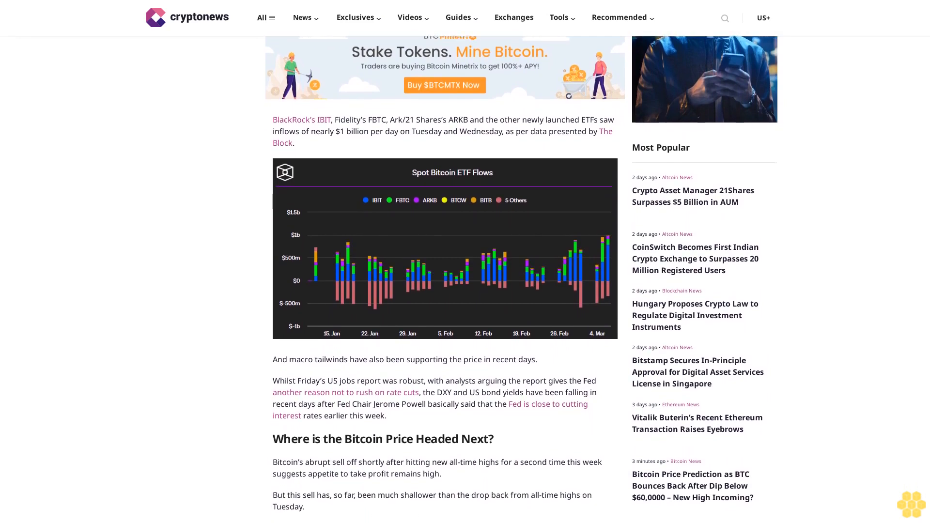
scroll(down, 3)
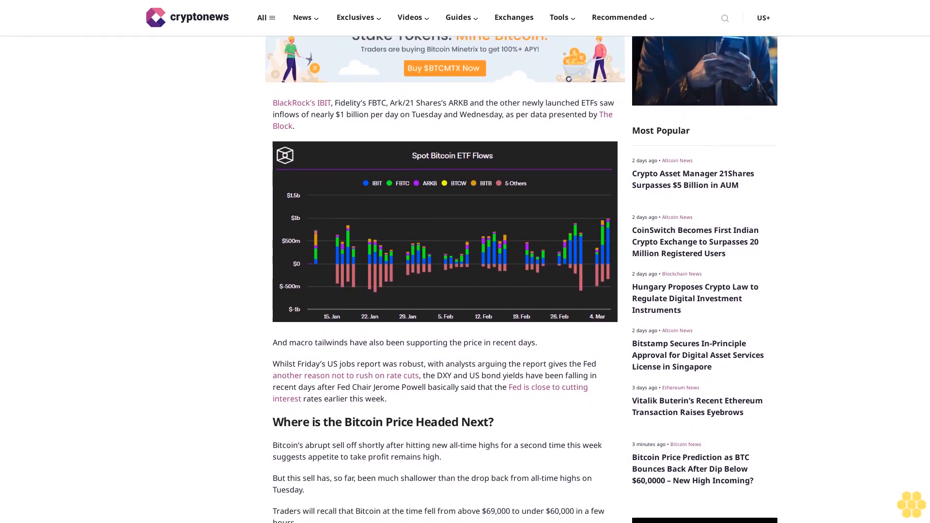
scroll(down, 3)
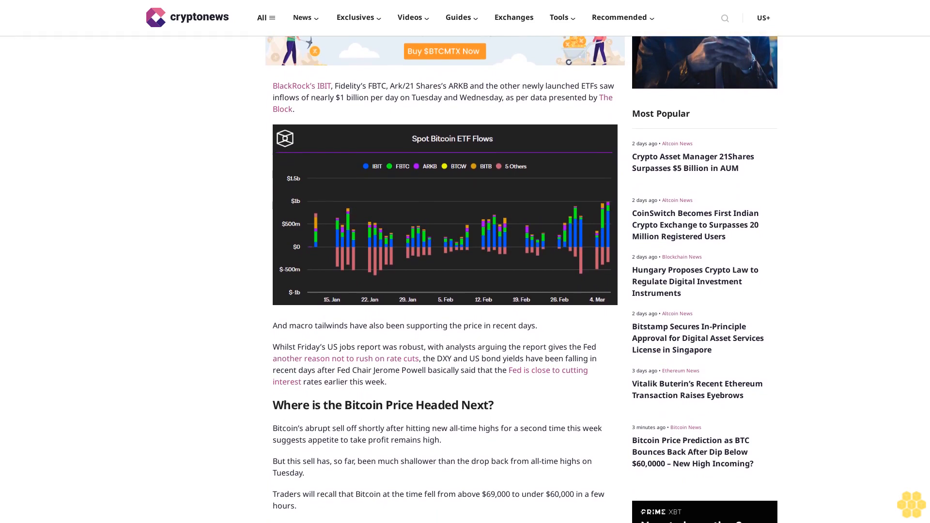
scroll(down, 3)
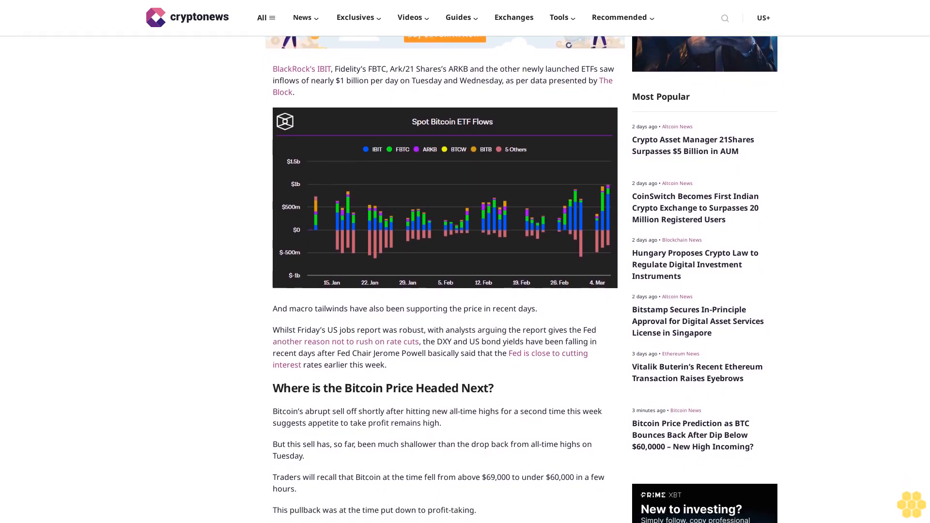
scroll(down, 3)
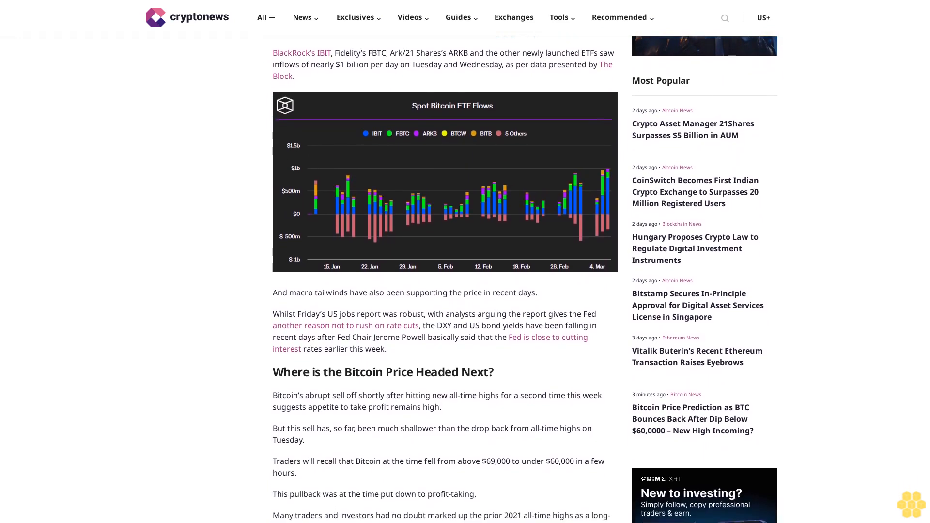
scroll(down, 3)
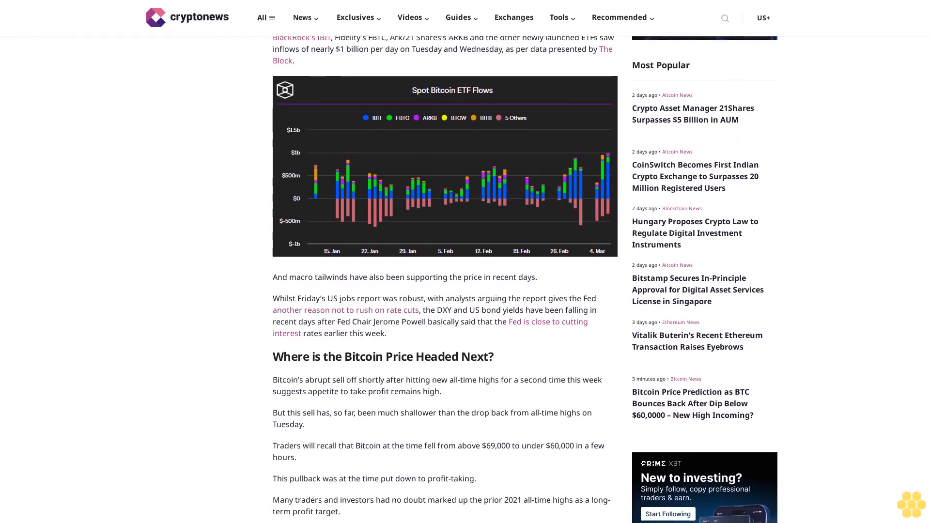
scroll(down, 3)
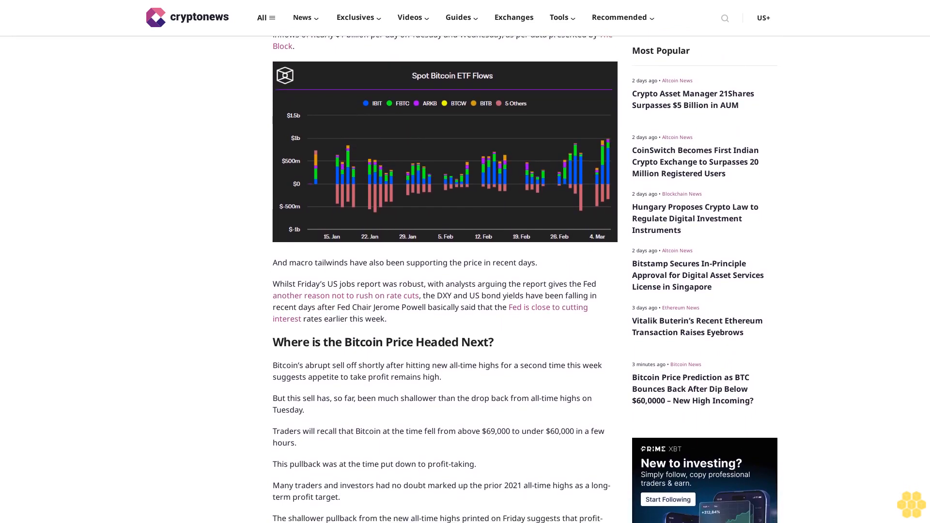
scroll(down, 3)
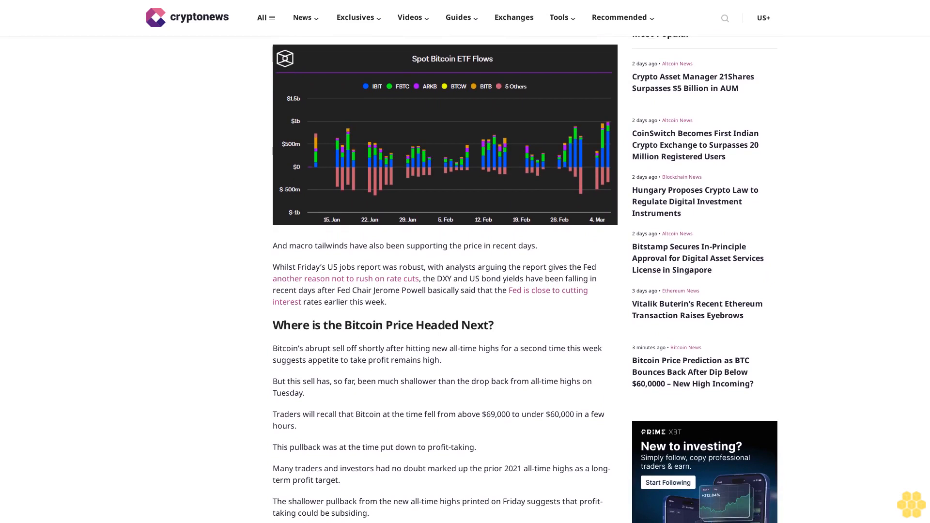
scroll(down, 3)
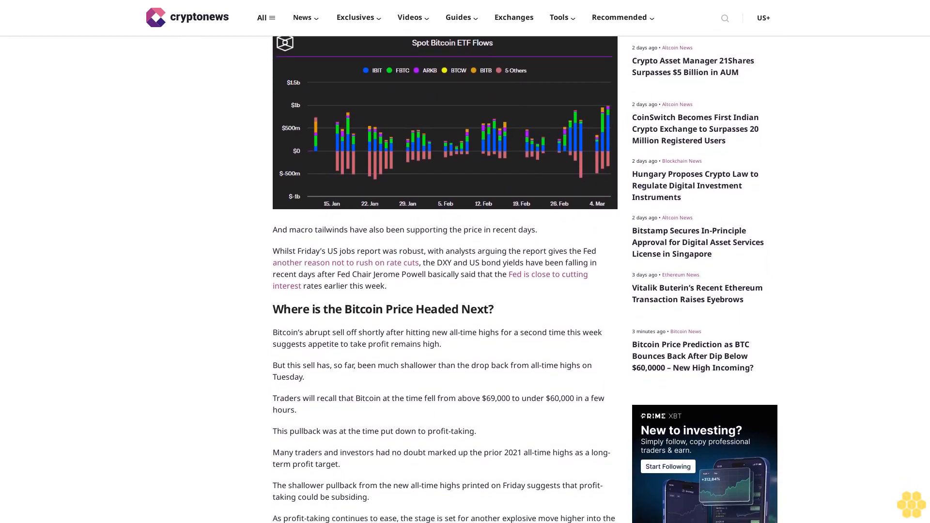
scroll(down, 3)
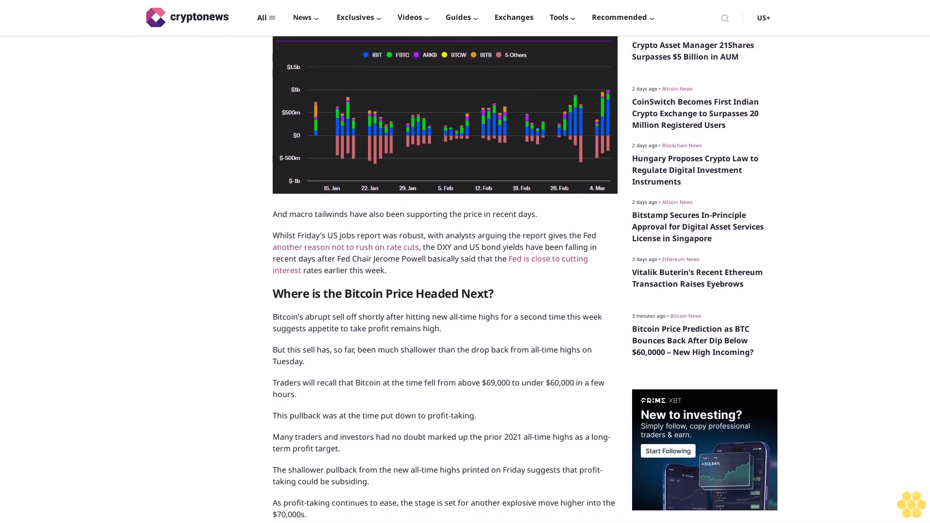
scroll(down, 3)
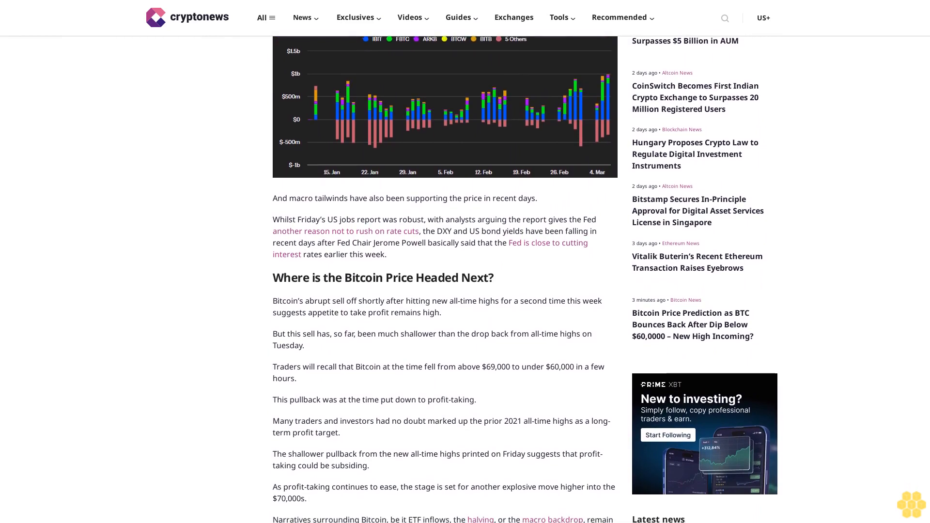
scroll(down, 3)
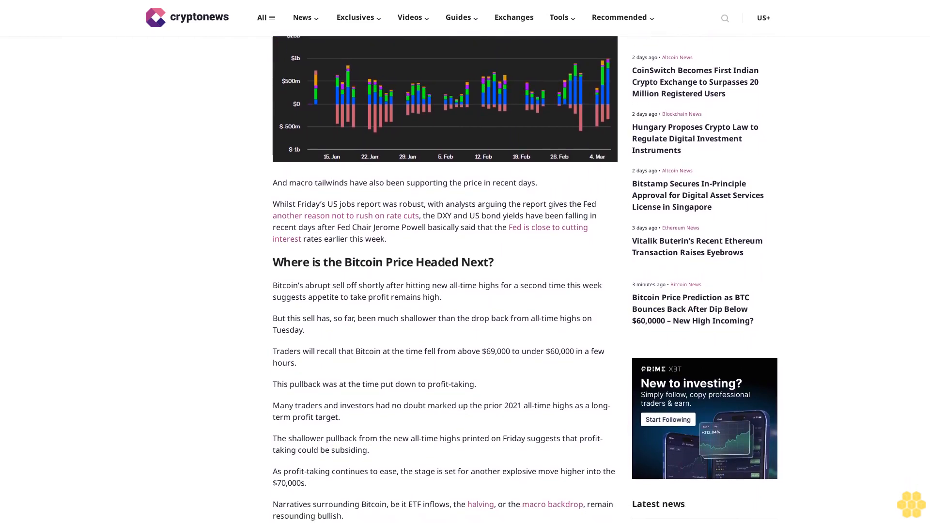
scroll(down, 3)
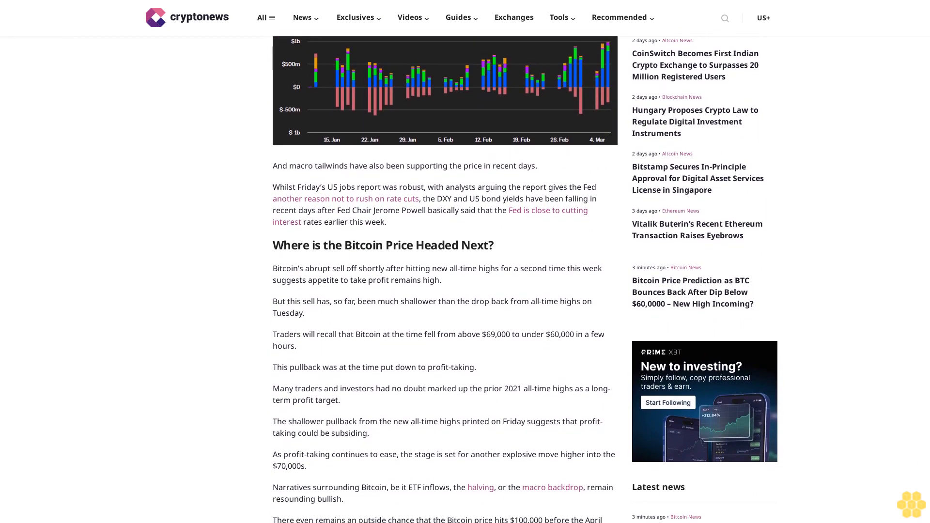
scroll(down, 3)
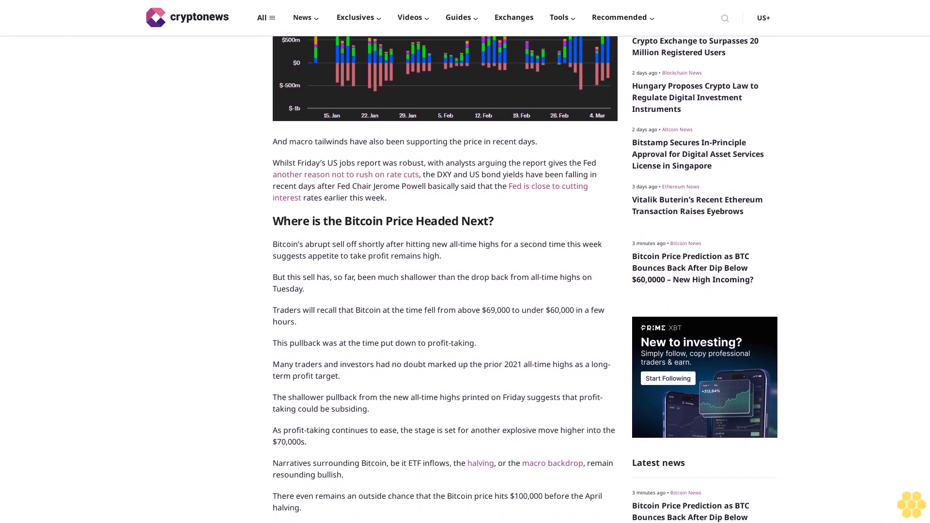
scroll(down, 3)
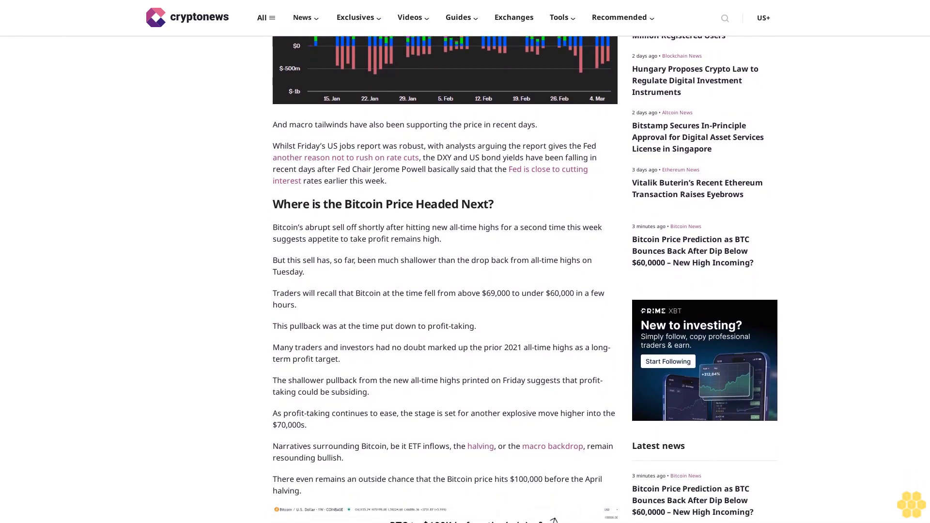
scroll(down, 3)
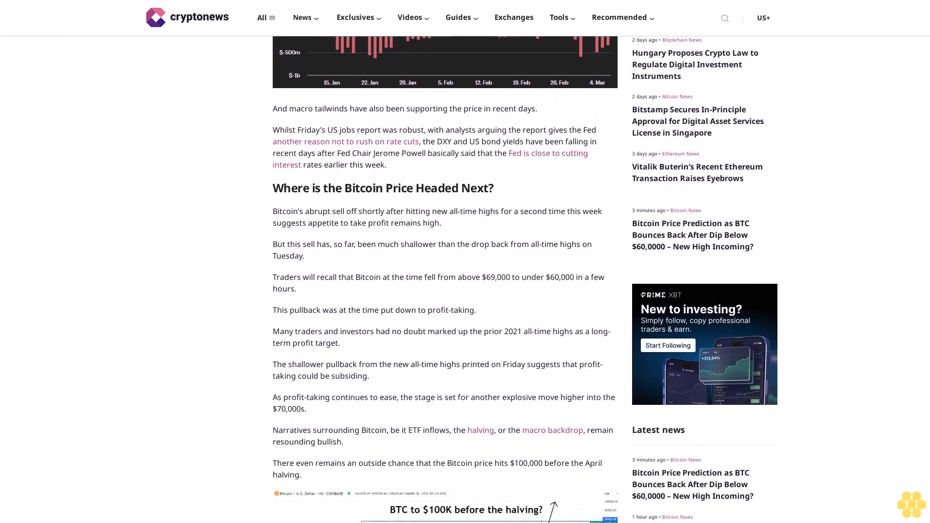
scroll(down, 3)
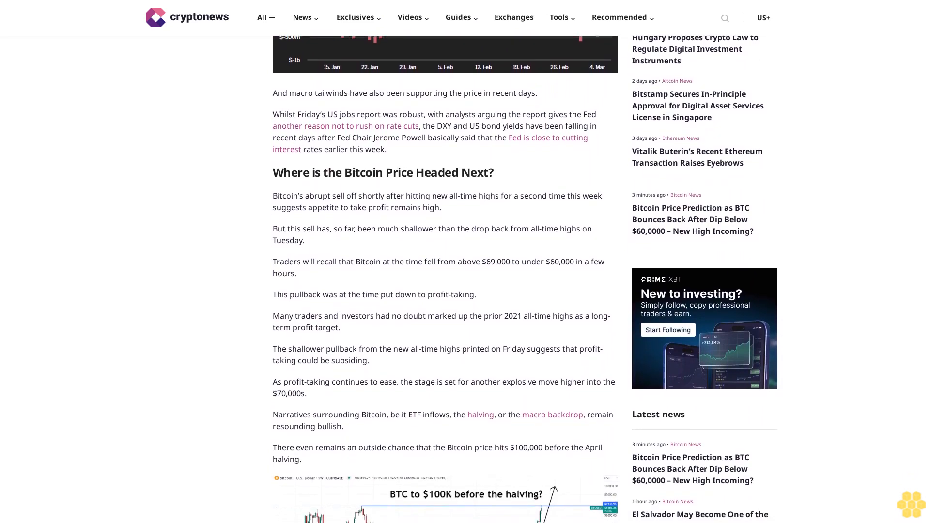
scroll(down, 3)
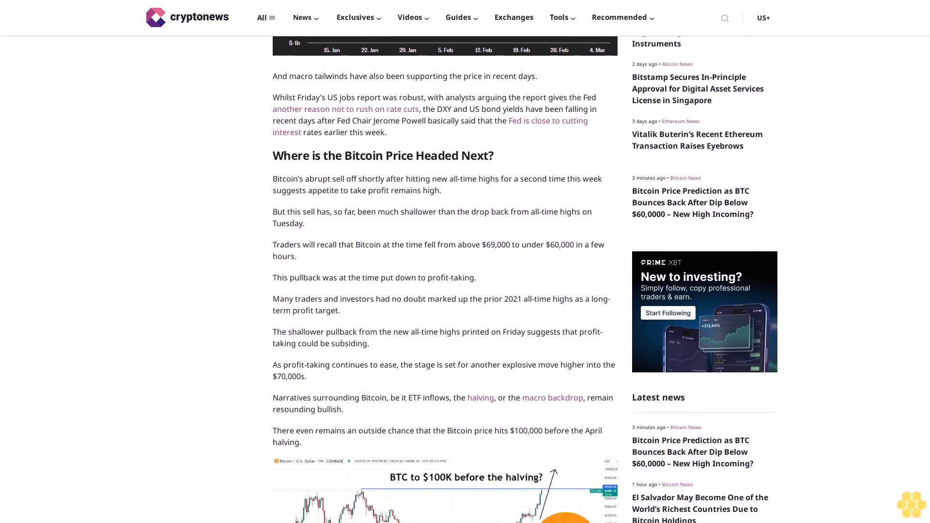
scroll(down, 3)
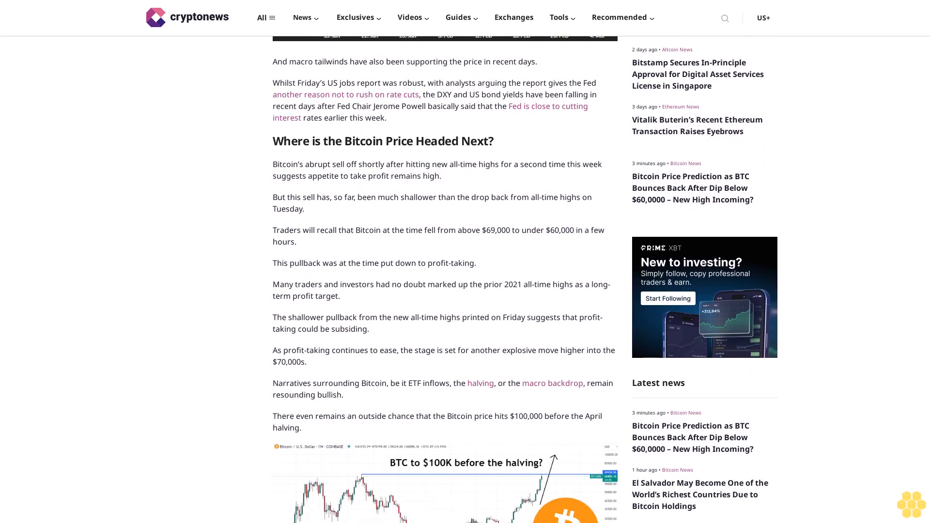
scroll(down, 3)
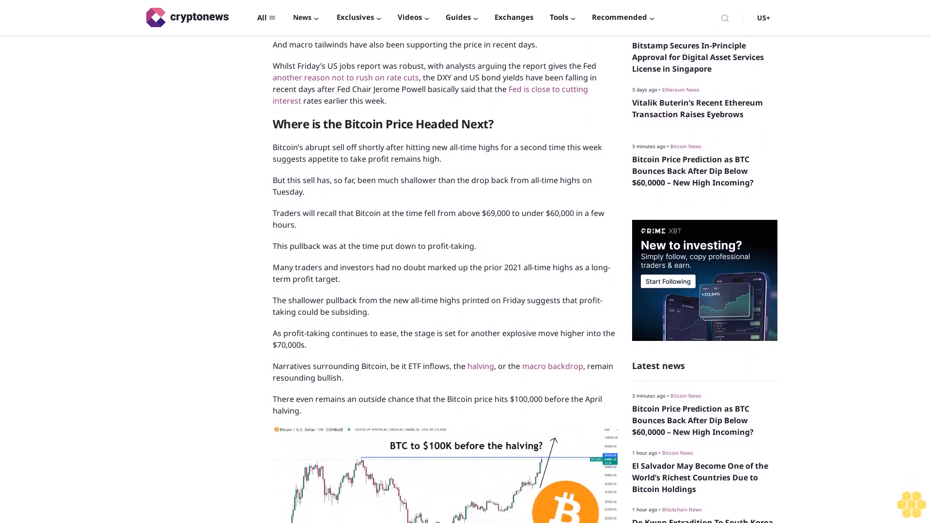
scroll(down, 3)
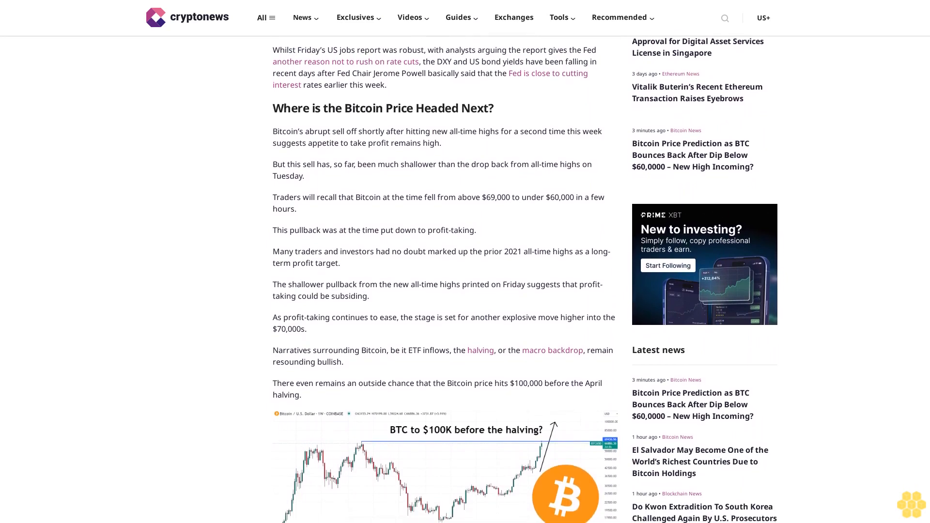
scroll(down, 3)
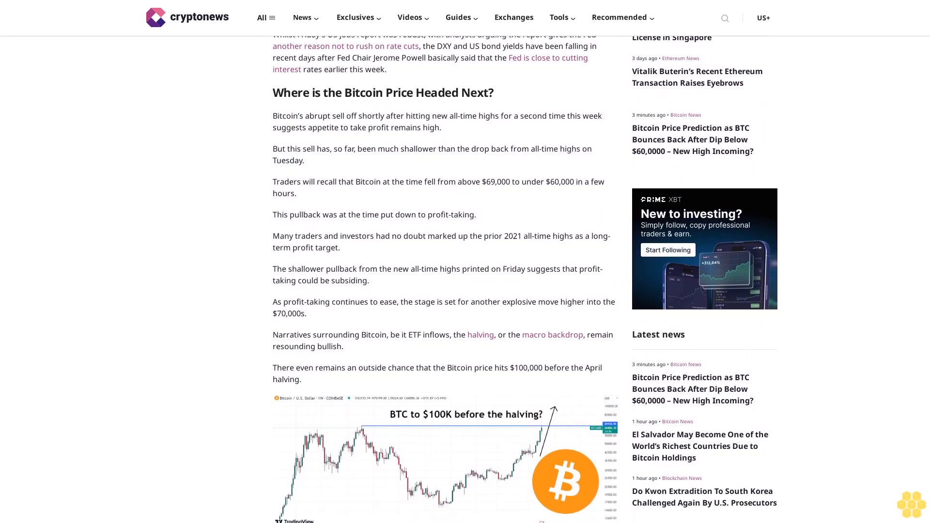
scroll(down, 3)
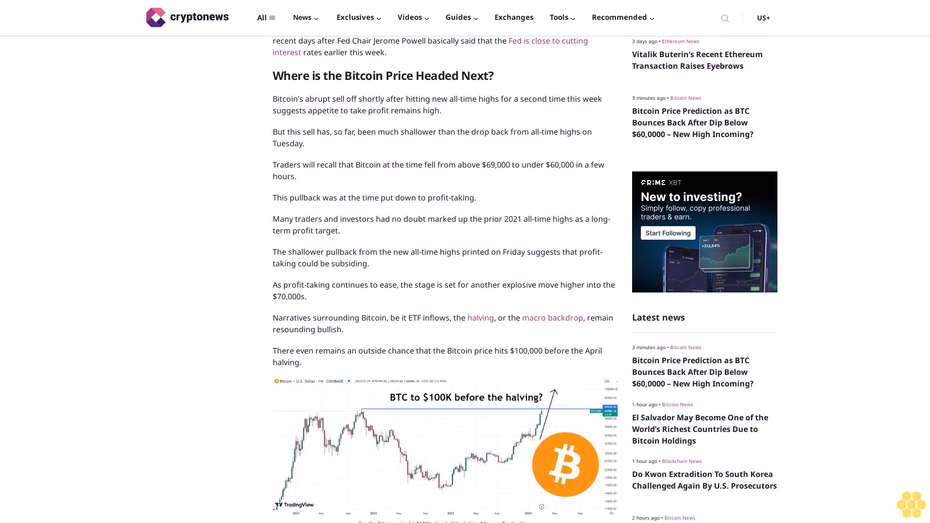
scroll(down, 3)
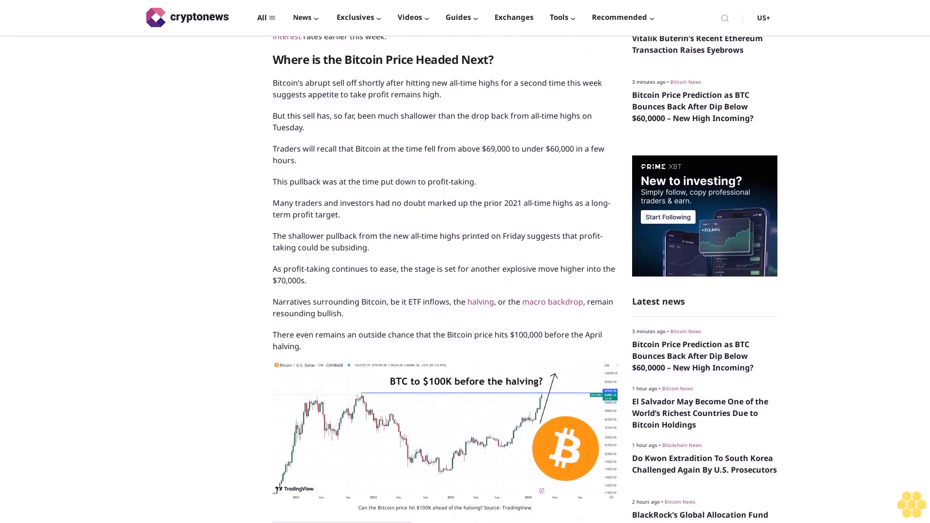
scroll(down, 3)
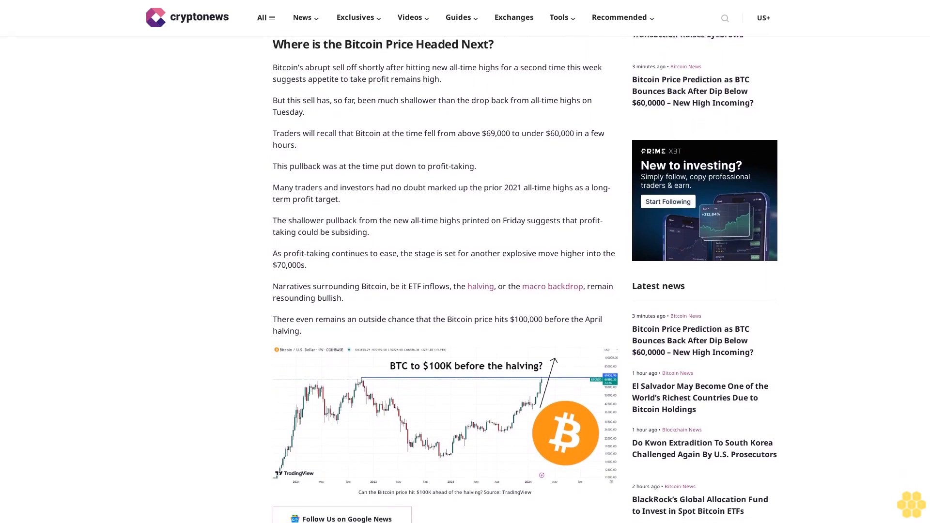
scroll(down, 3)
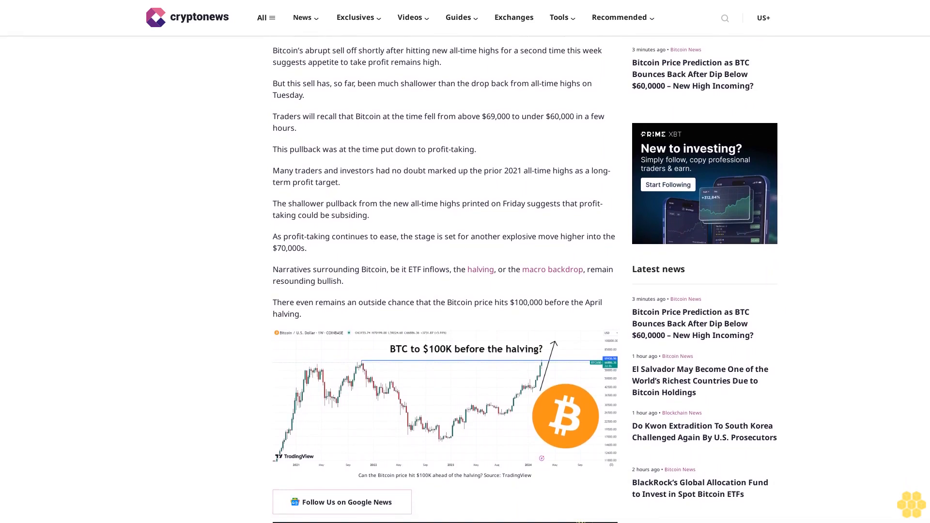
scroll(down, 3)
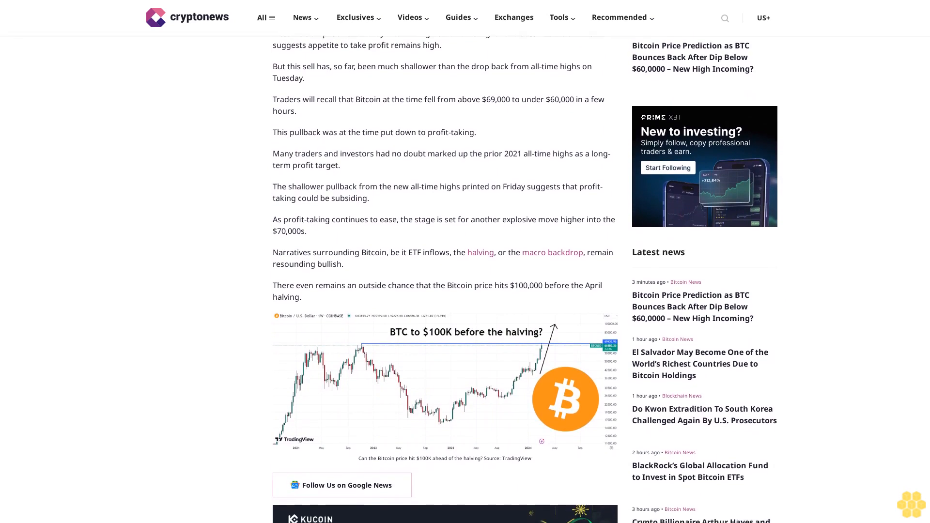
scroll(down, 3)
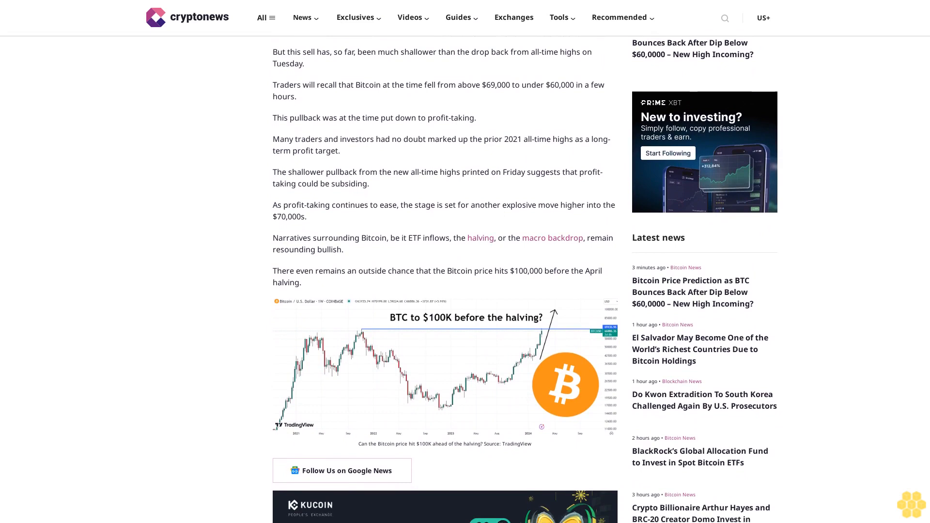
scroll(down, 3)
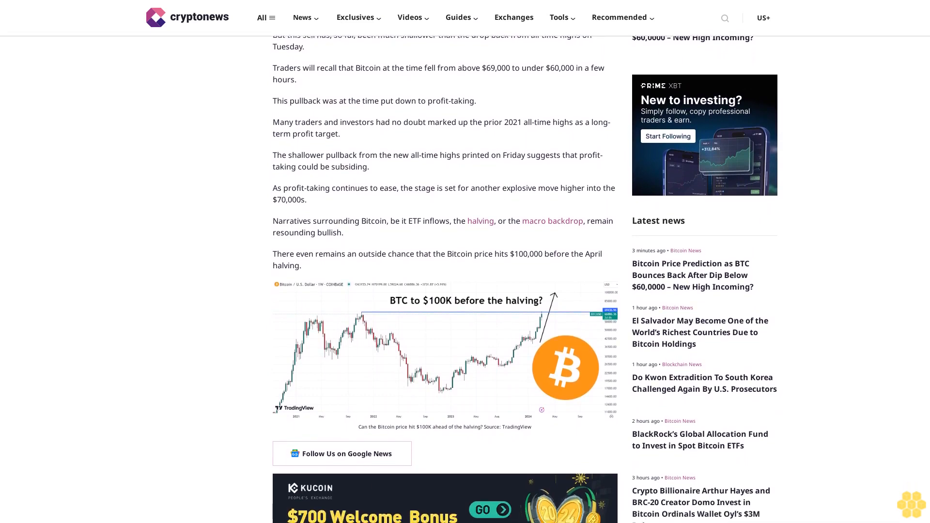
scroll(down, 3)
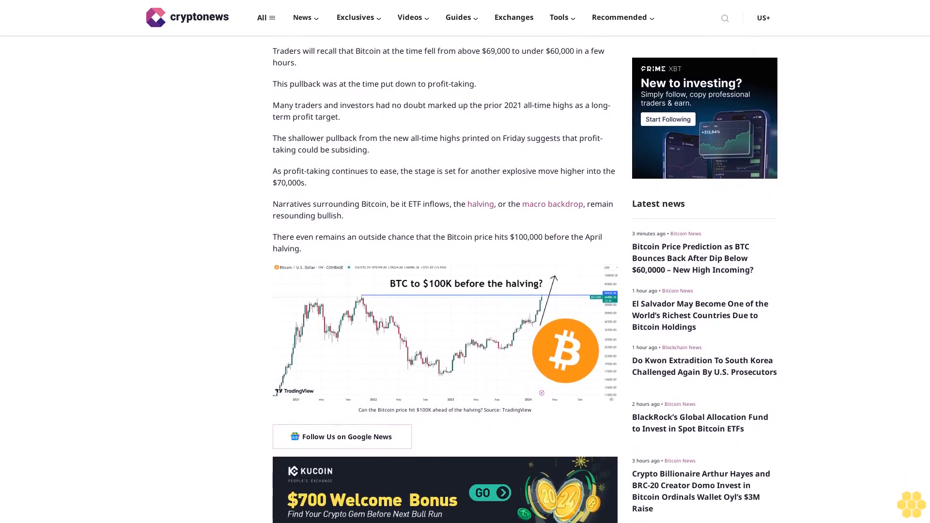
scroll(down, 3)
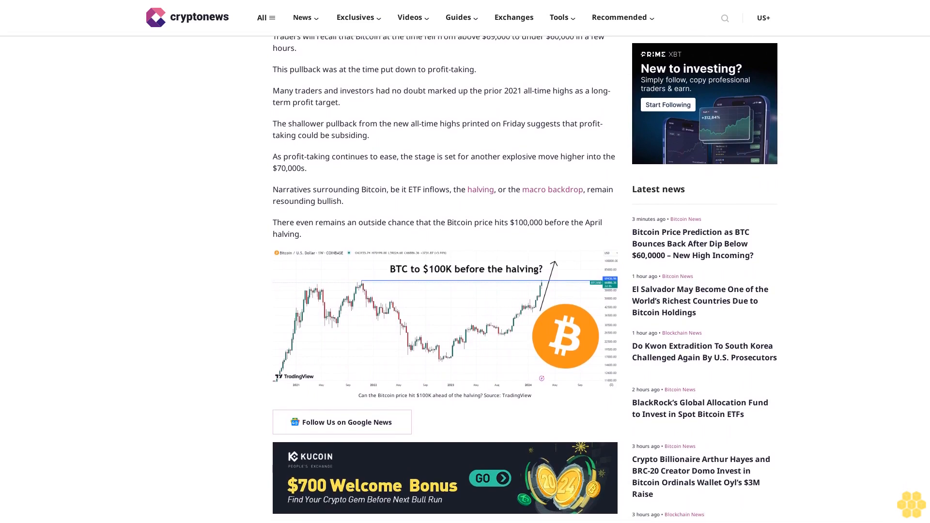
scroll(down, 3)
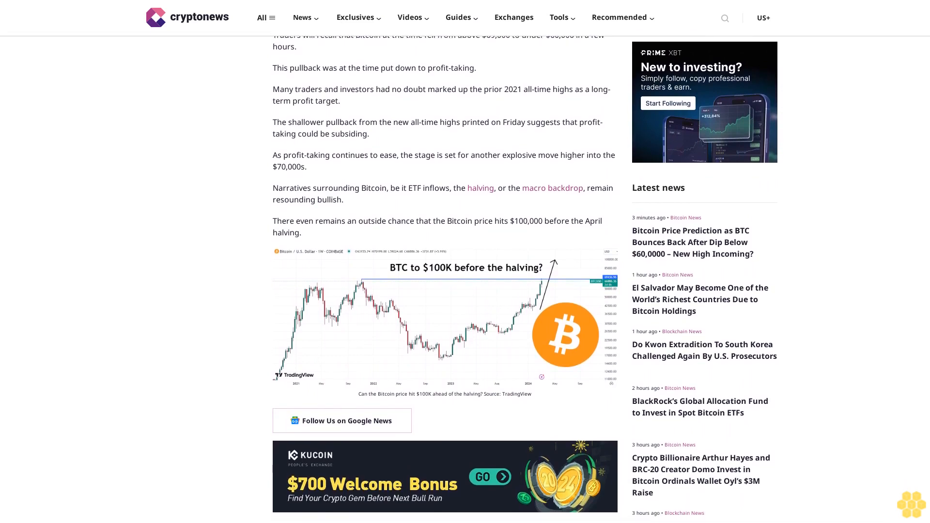